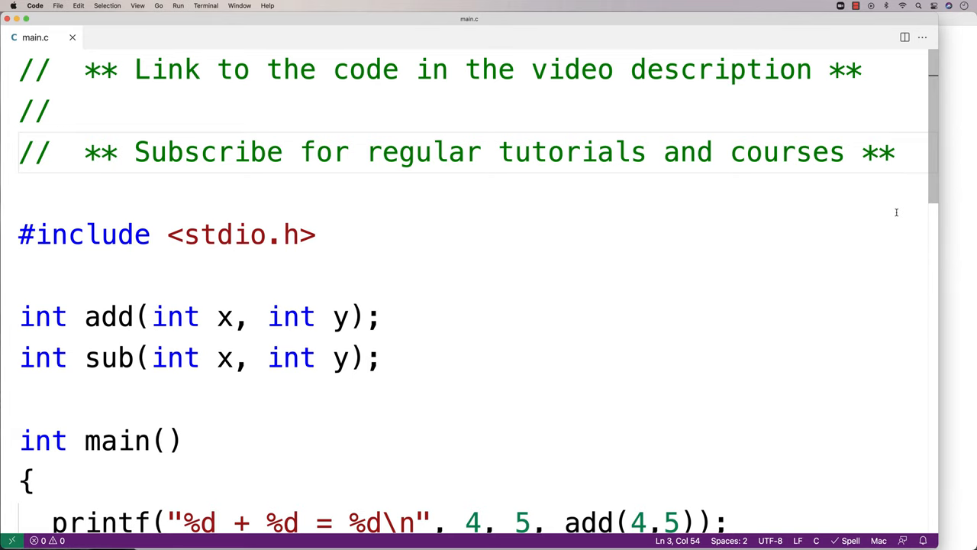
Scroll through main.c and select within the add and sub prototypes.
scroll("down", 3)
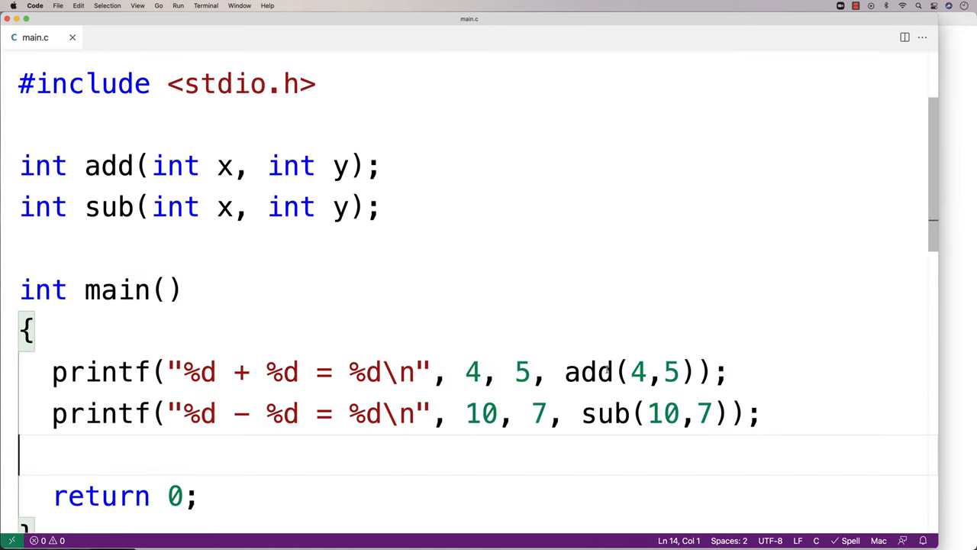
double_click(606, 413)
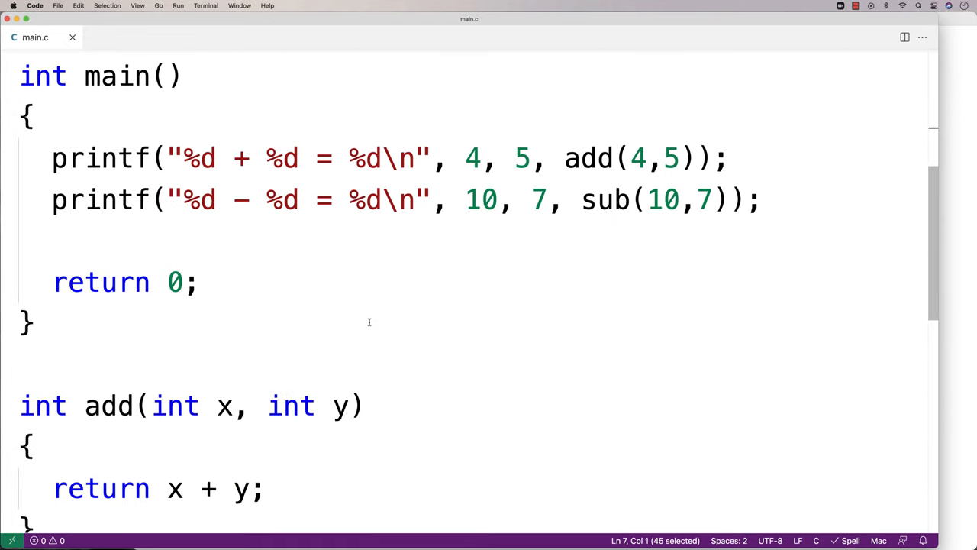
scroll("down", 3)
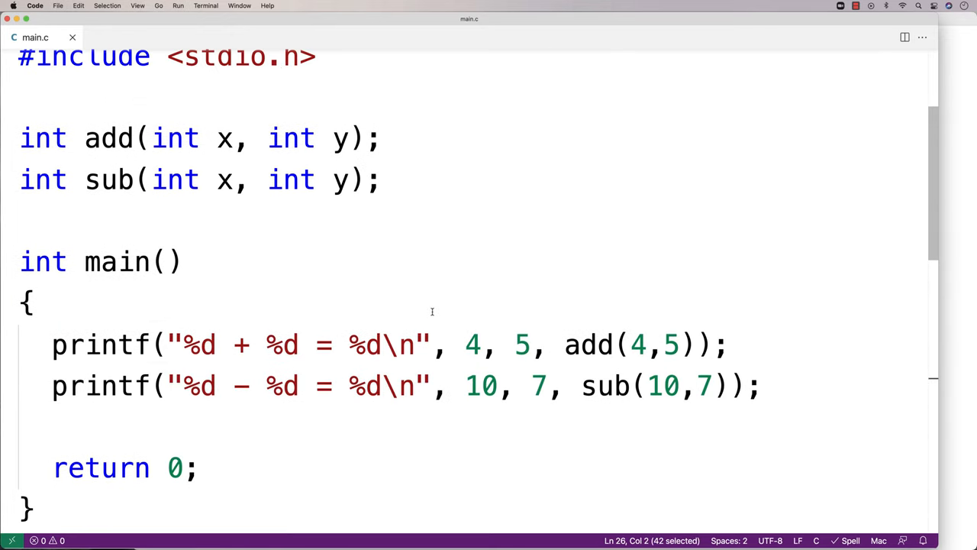
scroll("down", 3)
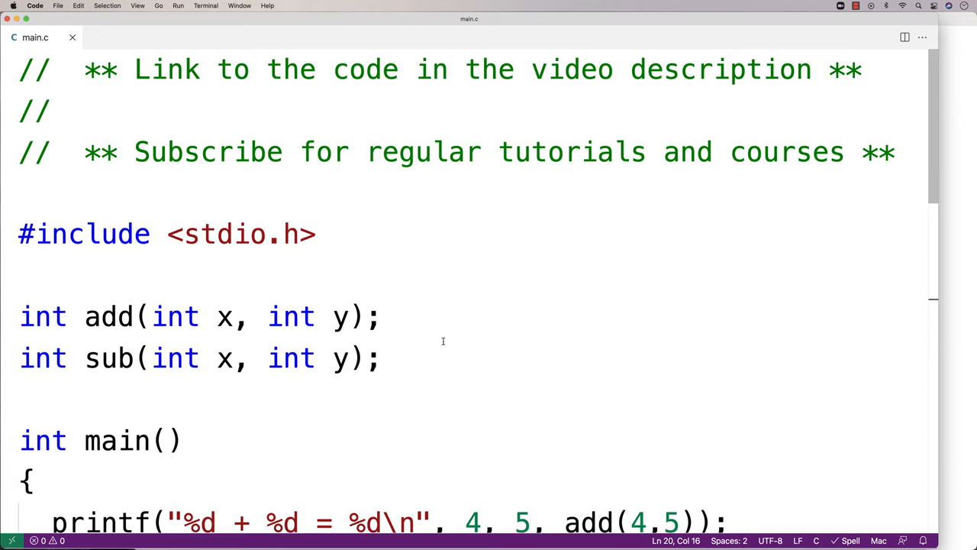
mouse_move(366, 243)
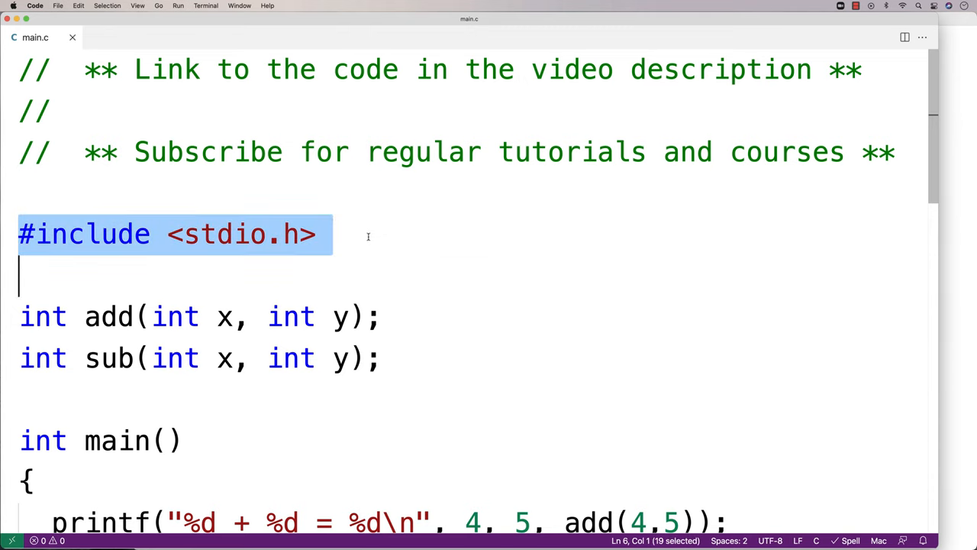
scroll("down", 3)
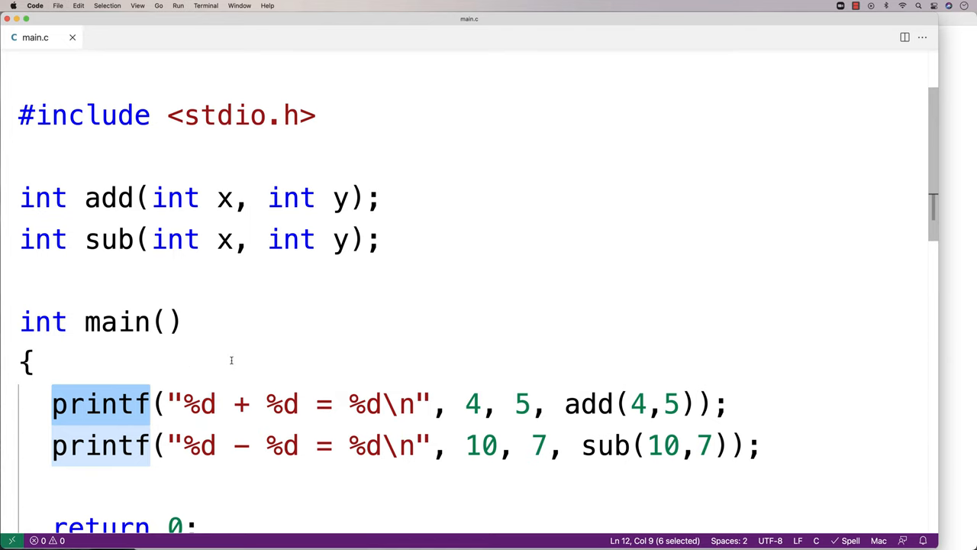
mouse_move(269, 371)
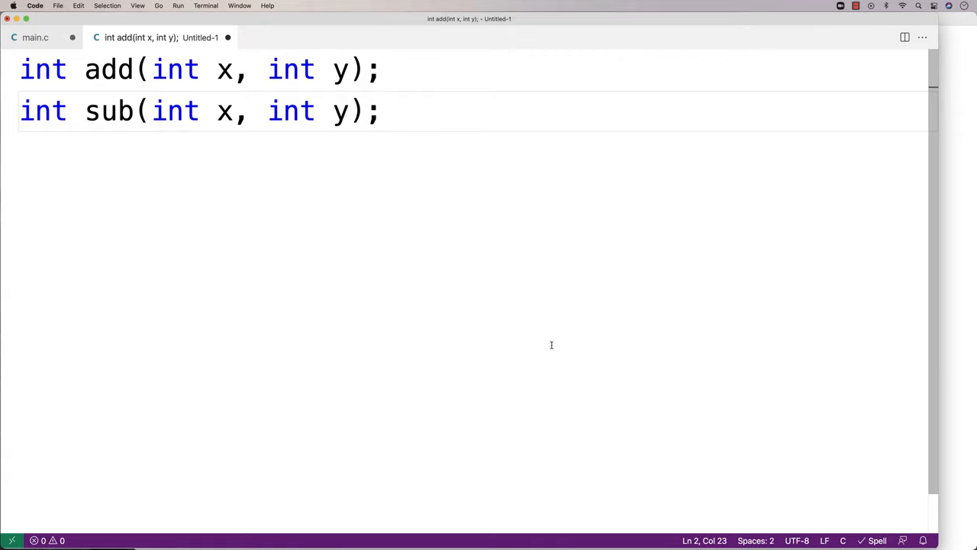
Save the prototypes file as library.h and return to main.c.
key("cmd+s")
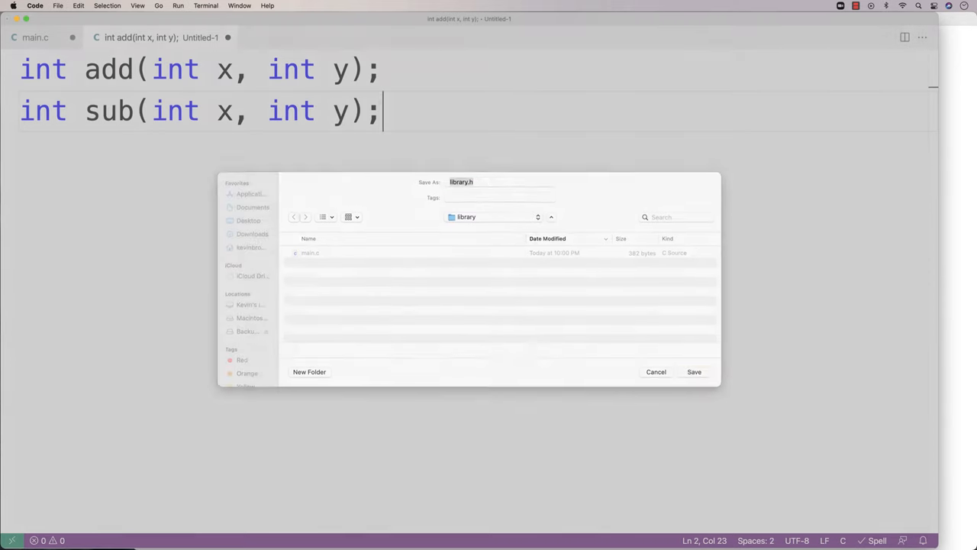
left_click(693, 371)
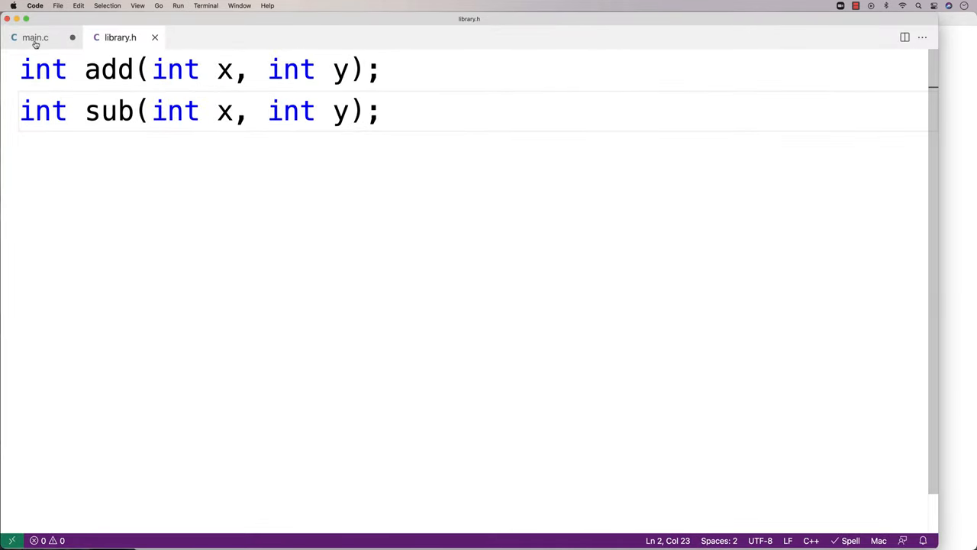
left_click(35, 37)
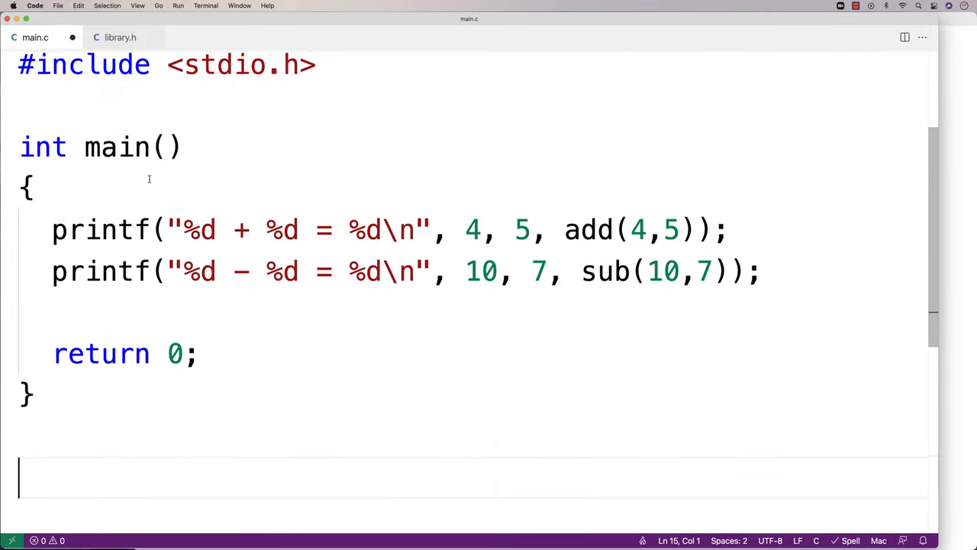
Save the add and sub definitions in a new library.c, then return to main.c.
key("cmd+n")
type("liba")
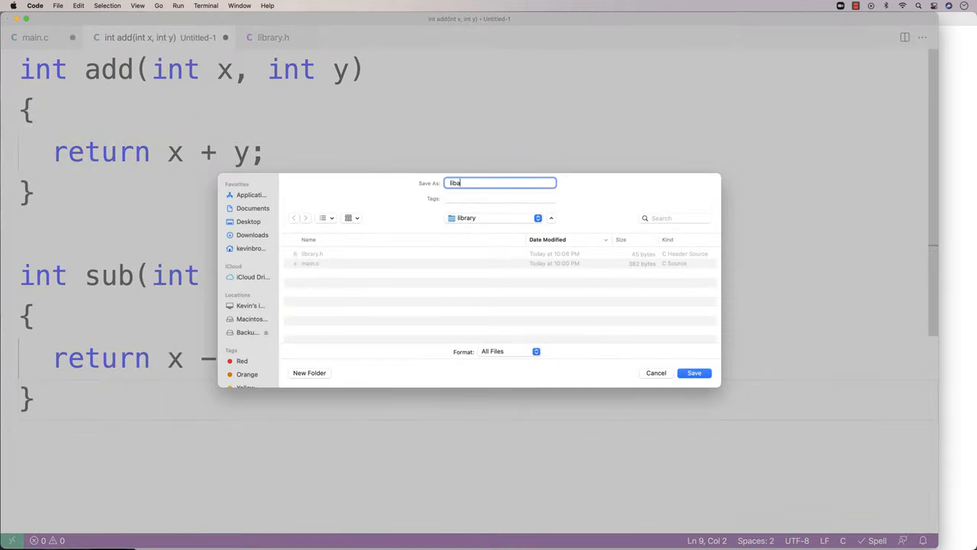
left_click(656, 372)
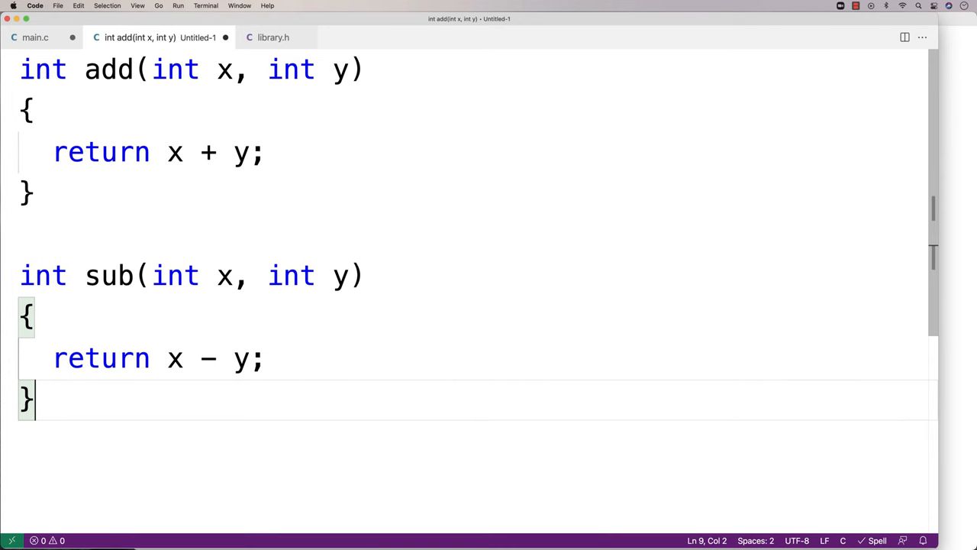
left_click(35, 36)
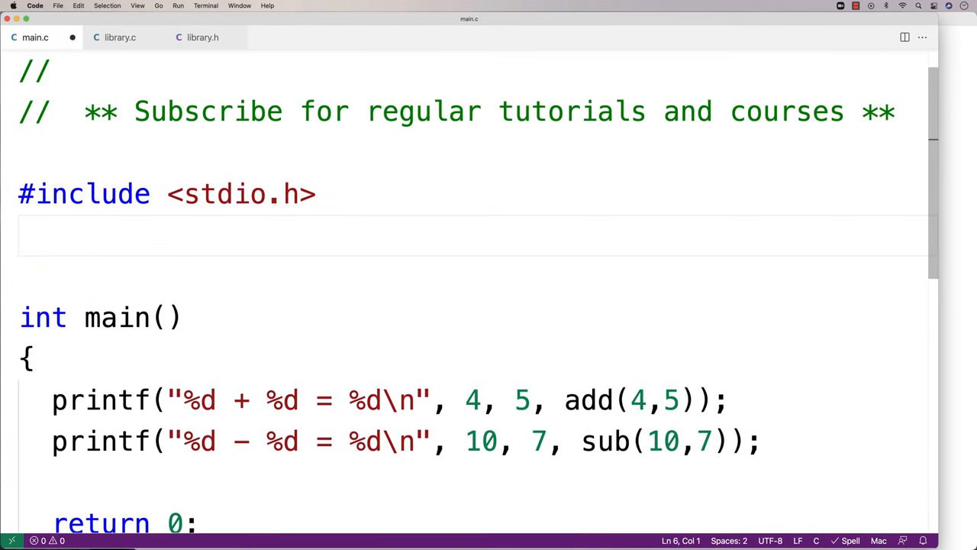
Add #include "library.h" beneath the stdio.h include in main.c.
type("#include")
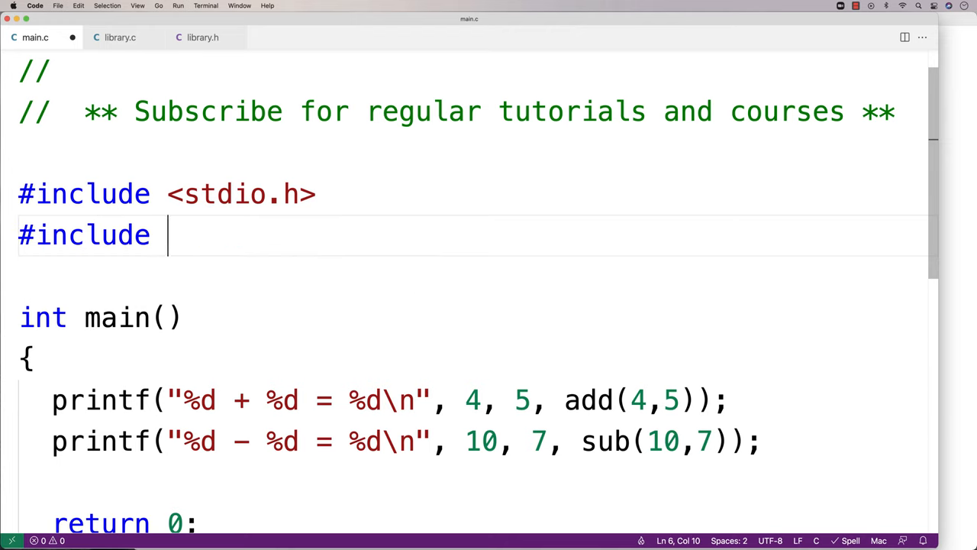
type("\"")
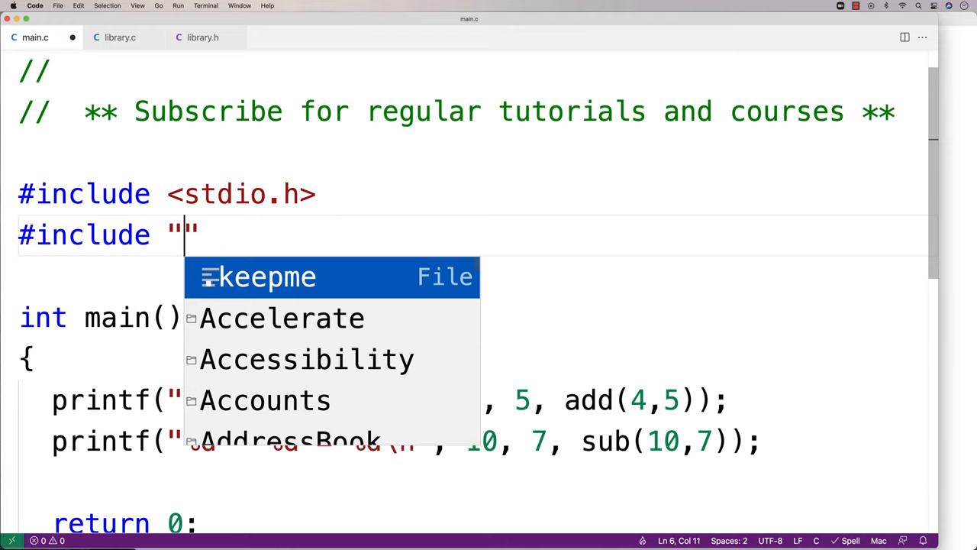
type("library.h")
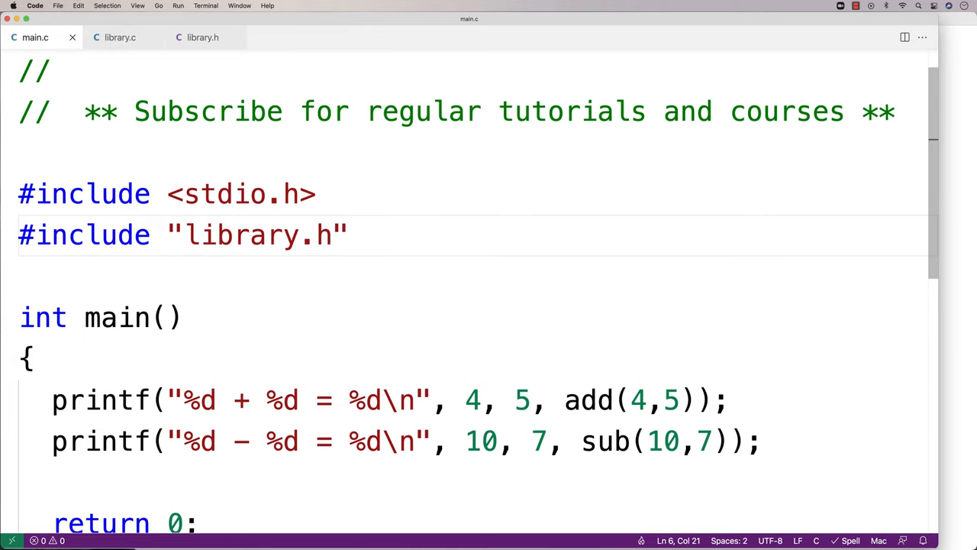
mouse_move(157, 241)
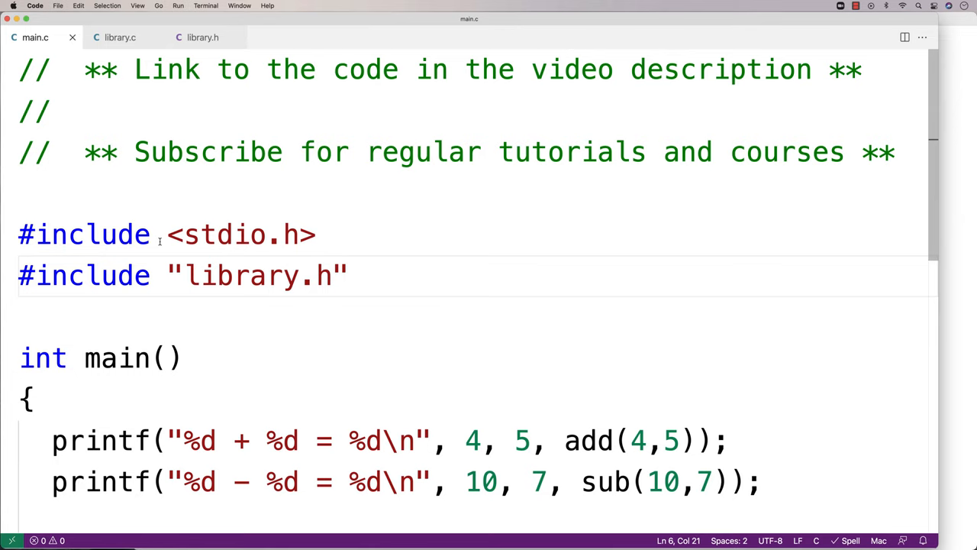
Highlight the include directives in main.c, then bring up library.h's prototypes.
double_click(91, 274)
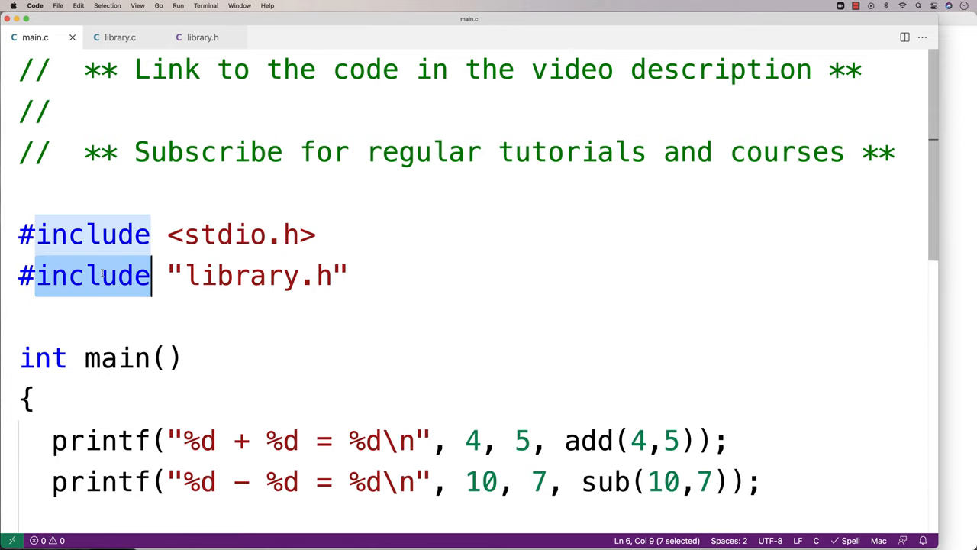
double_click(241, 275)
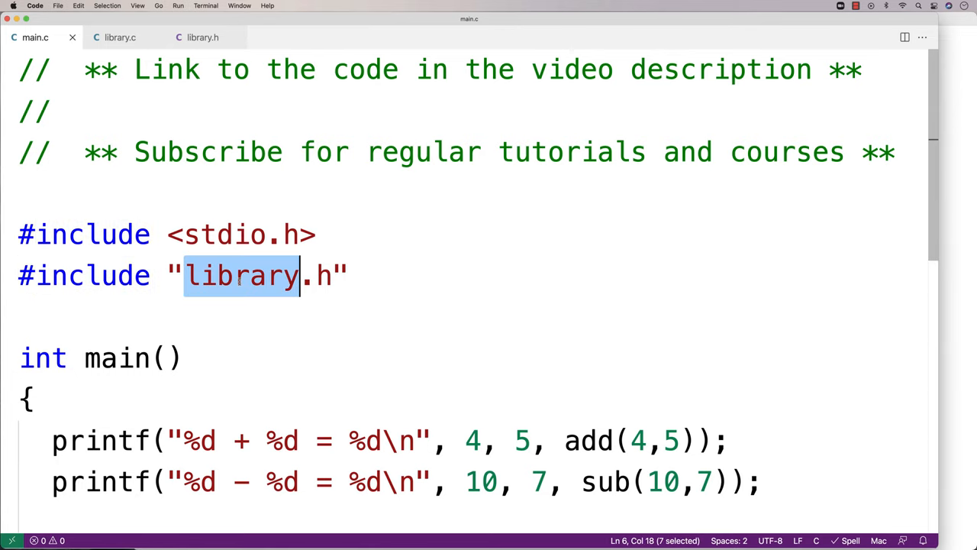
left_click(349, 276)
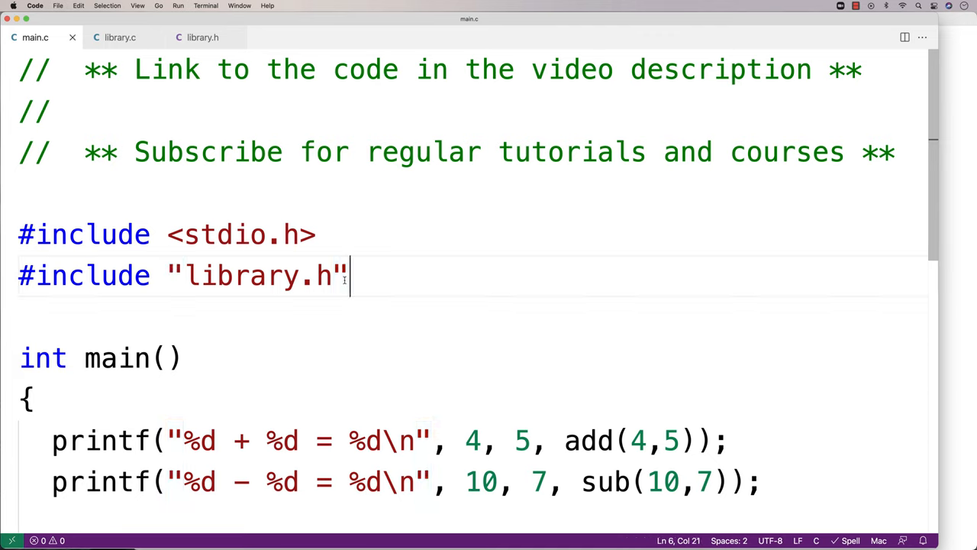
double_click(175, 235)
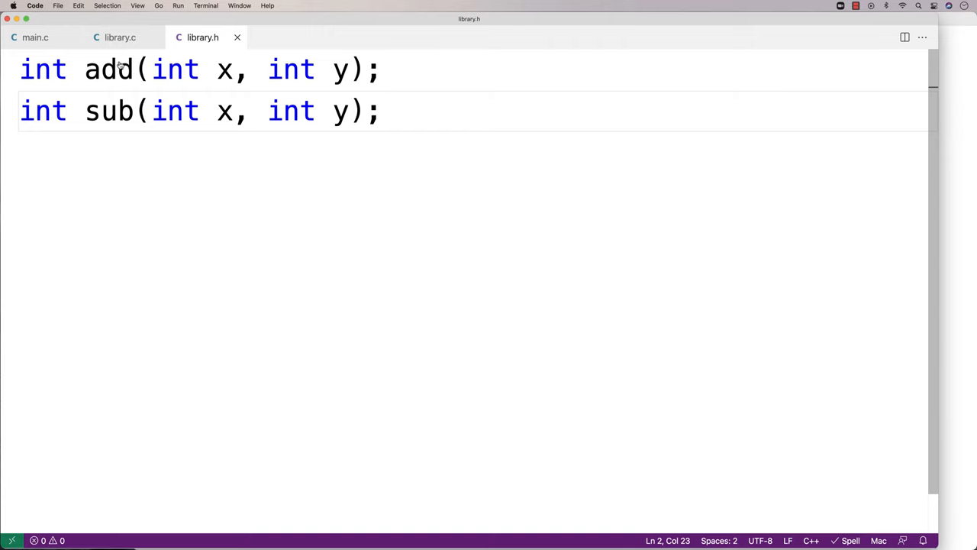
Review library.c's add and sub definitions, then scroll through main.c again.
left_click(120, 37)
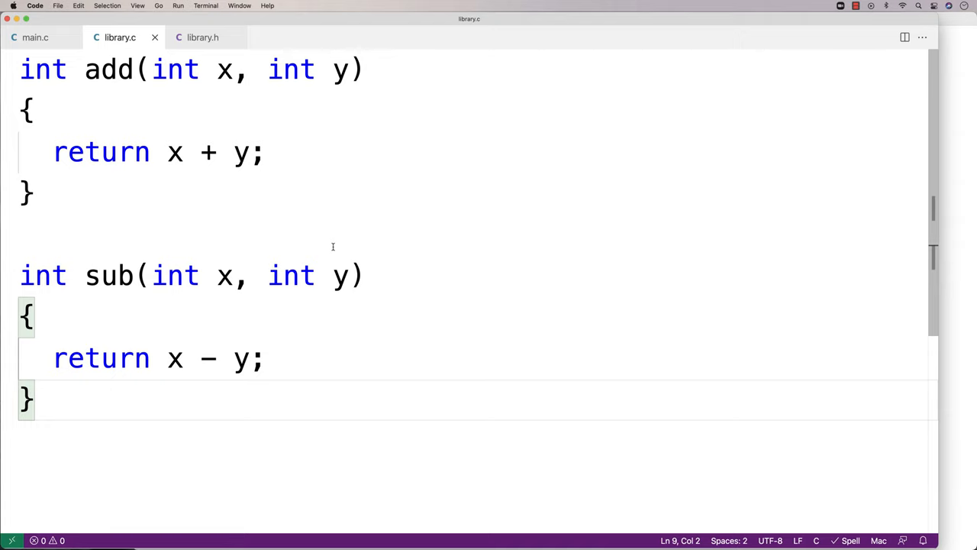
left_click(35, 36)
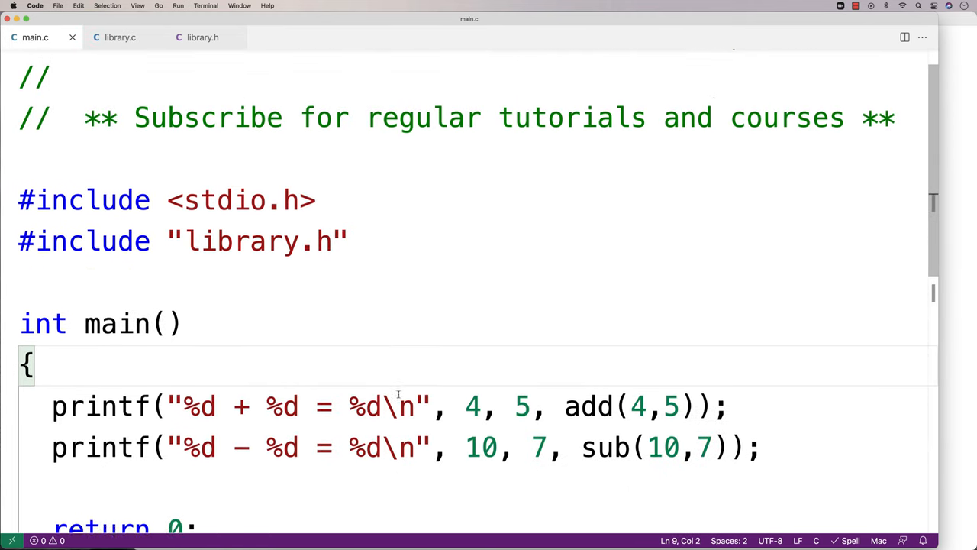
scroll("down", 3)
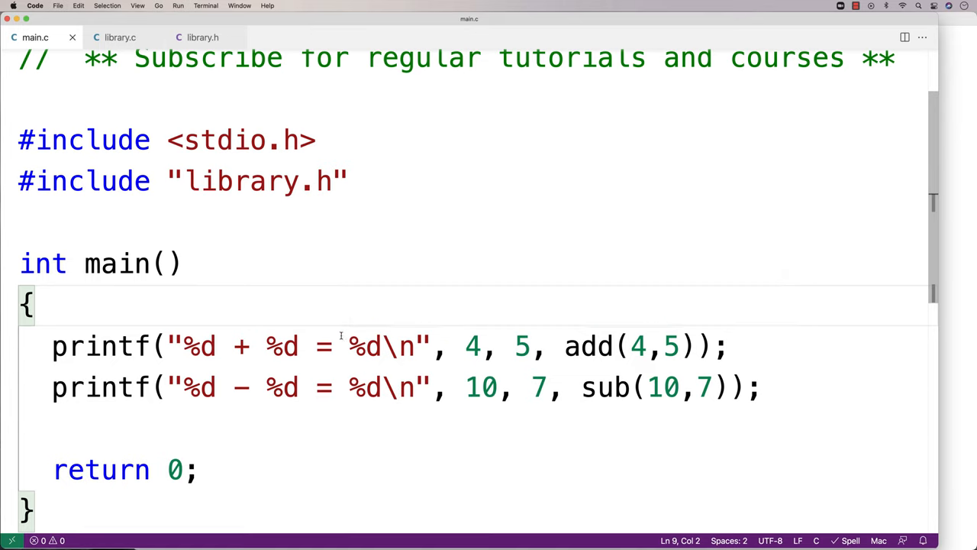
mouse_move(328, 314)
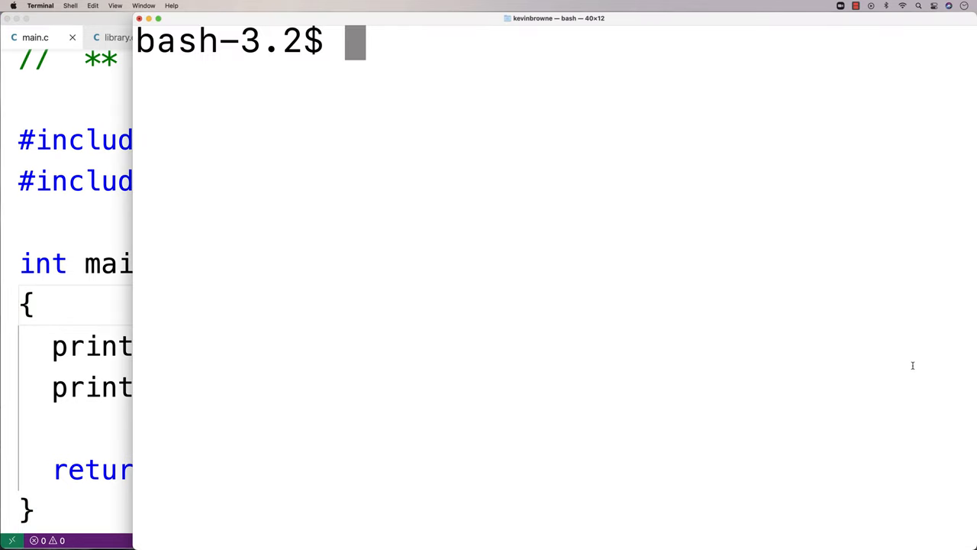
List the folder, then compile main.c and library.c with gcc -o app.
type("ls")
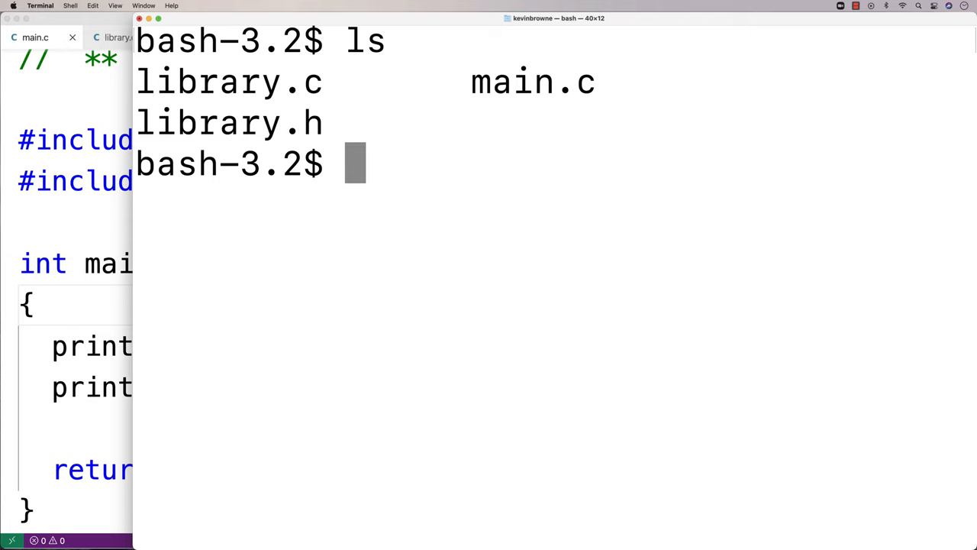
type("gcc -")
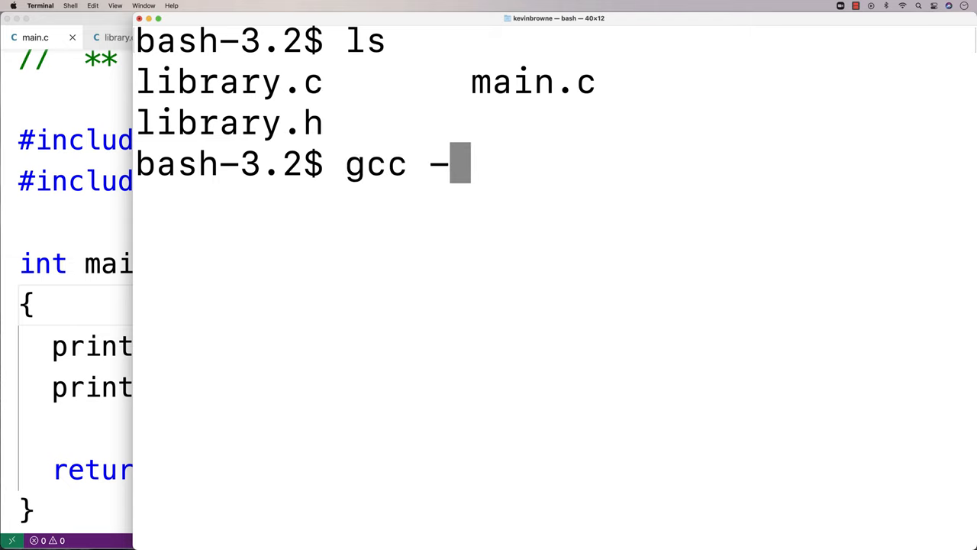
type("o app lib")
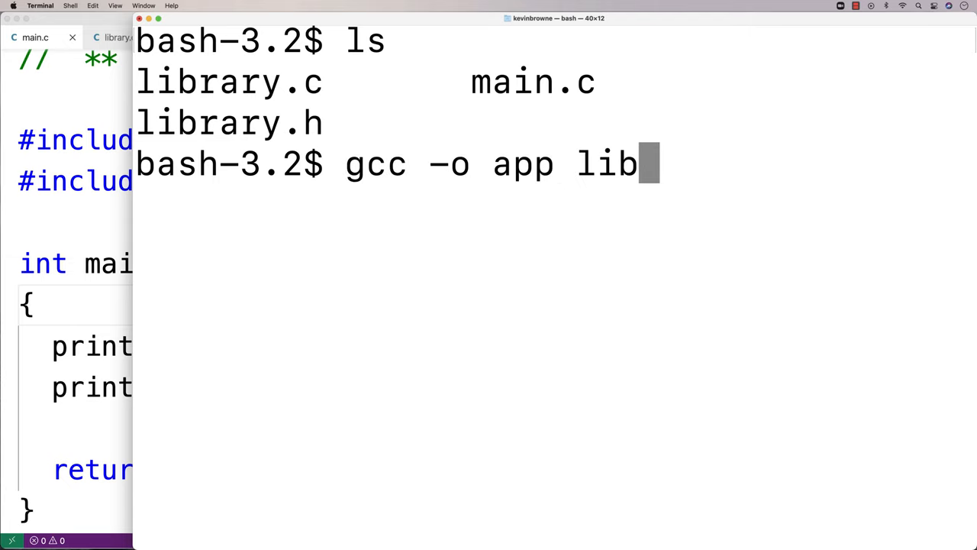
type("main.c")
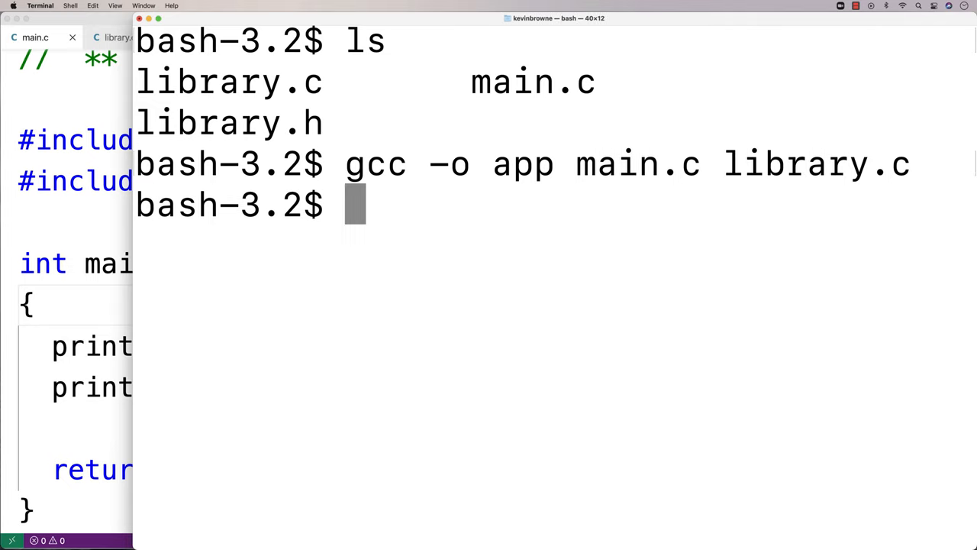
mouse_move(681, 273)
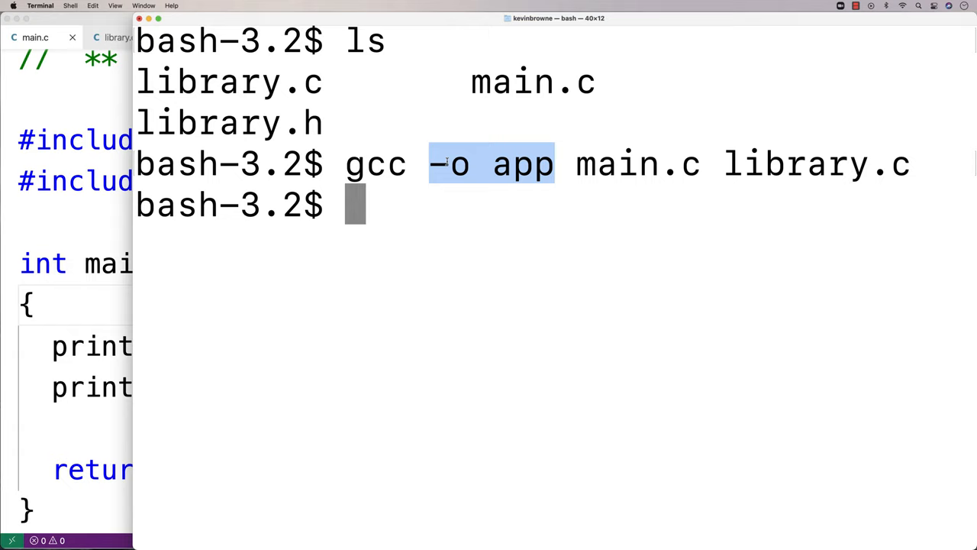
mouse_move(479, 213)
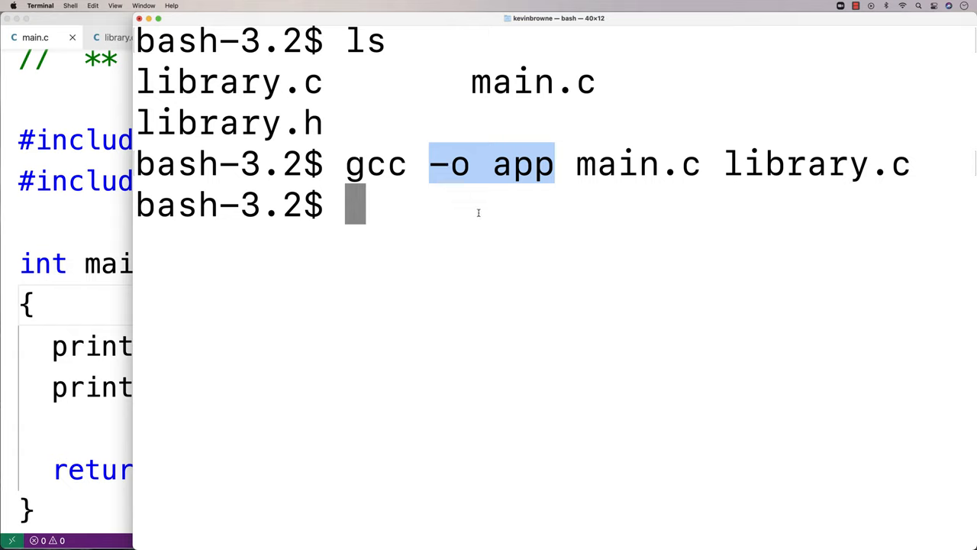
Highlight the -o app option and run ls to confirm app exists.
double_click(619, 164)
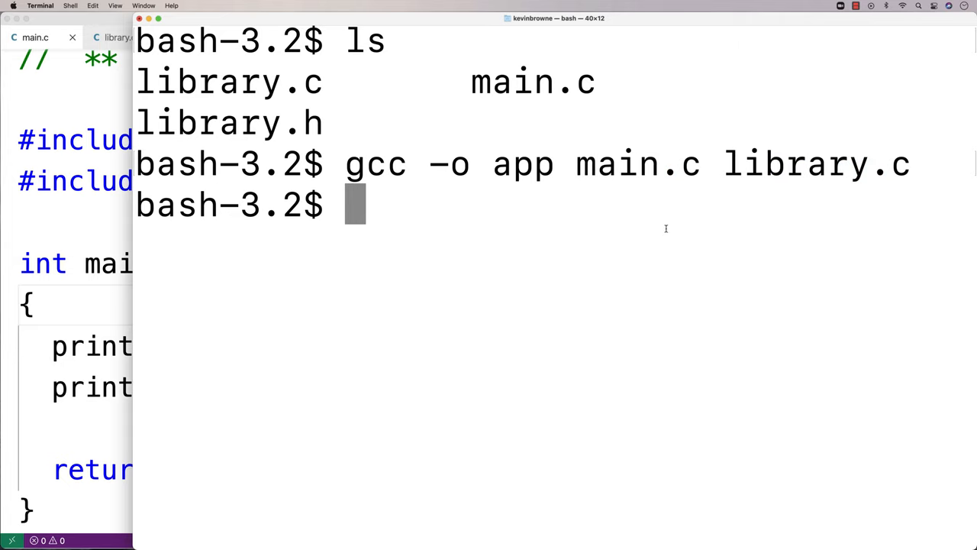
type("ls")
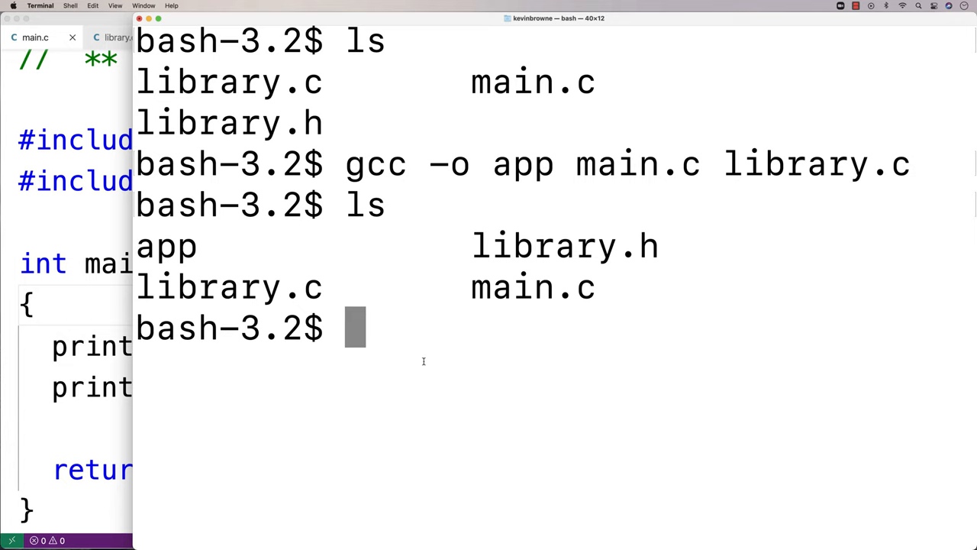
Run ./app to print 4 + 5 = 9 and 10 - 7 = 3.
type("./app")
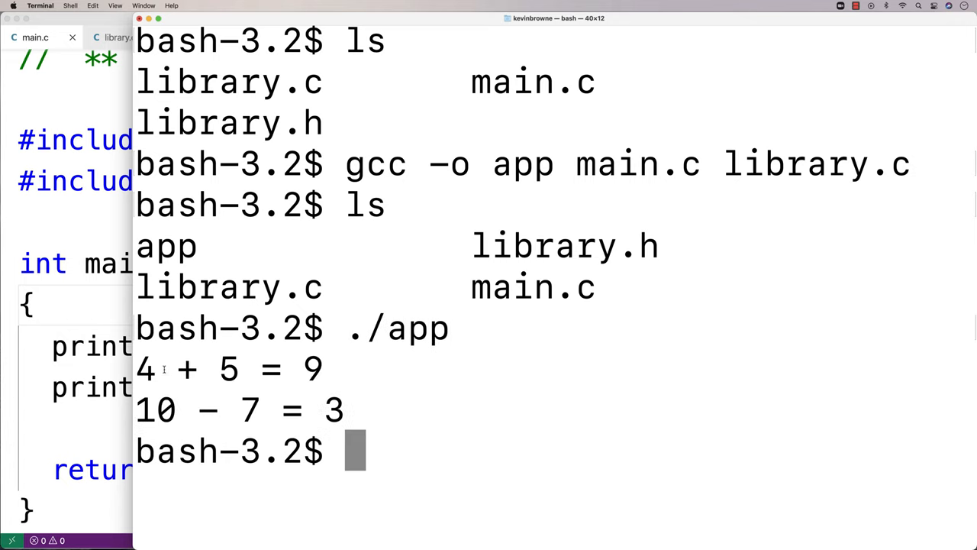
mouse_move(159, 415)
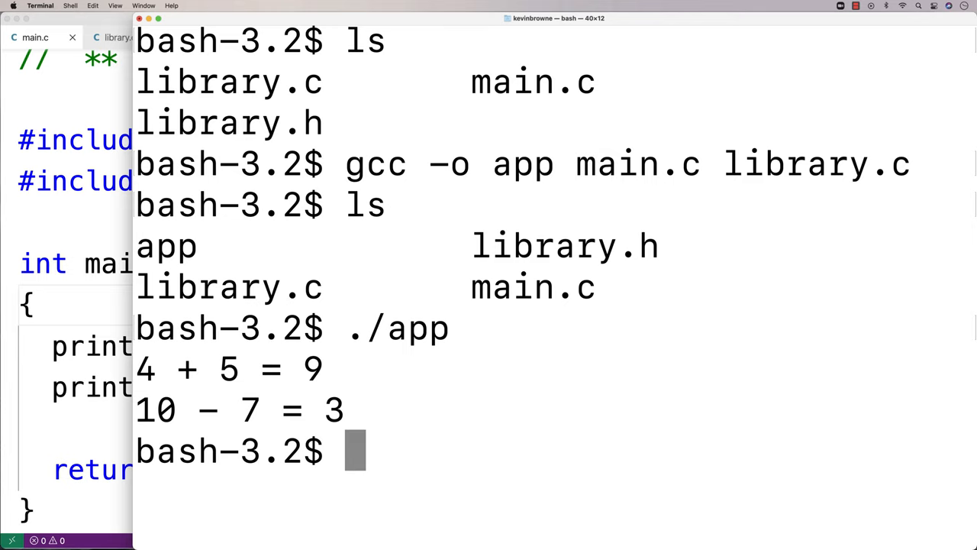
Delete app, rebuild with gcc -o app library.c main.c, and run ./app.
type("rm app")
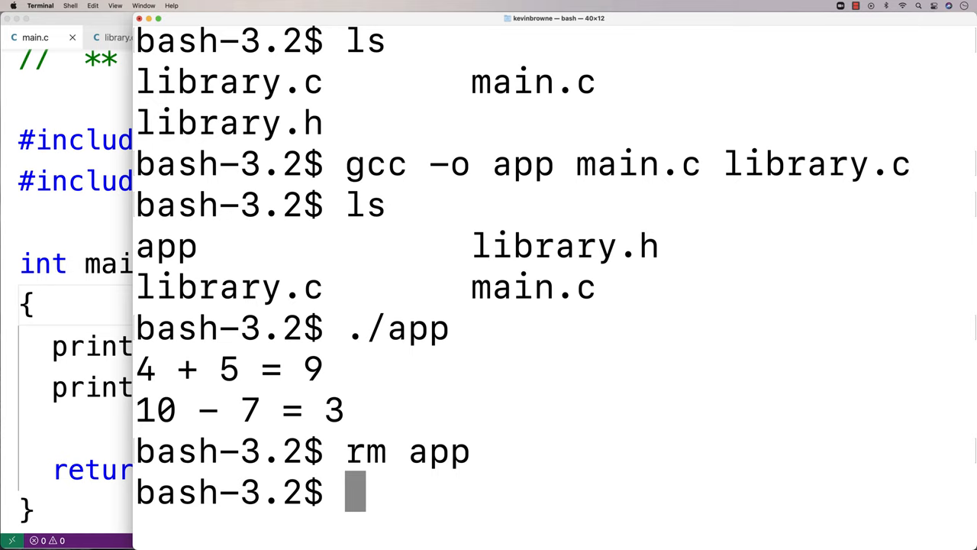
type("gcc -o app")
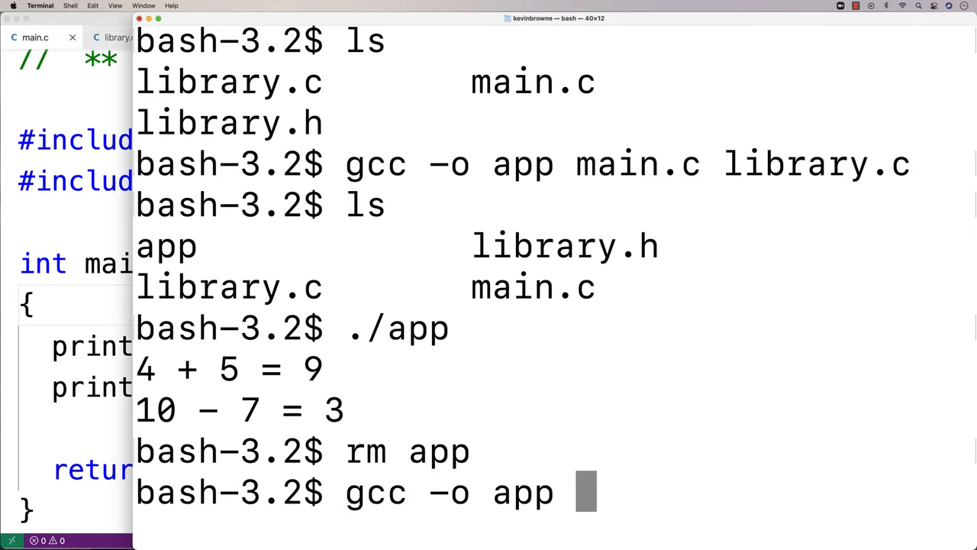
type("library.c main.c")
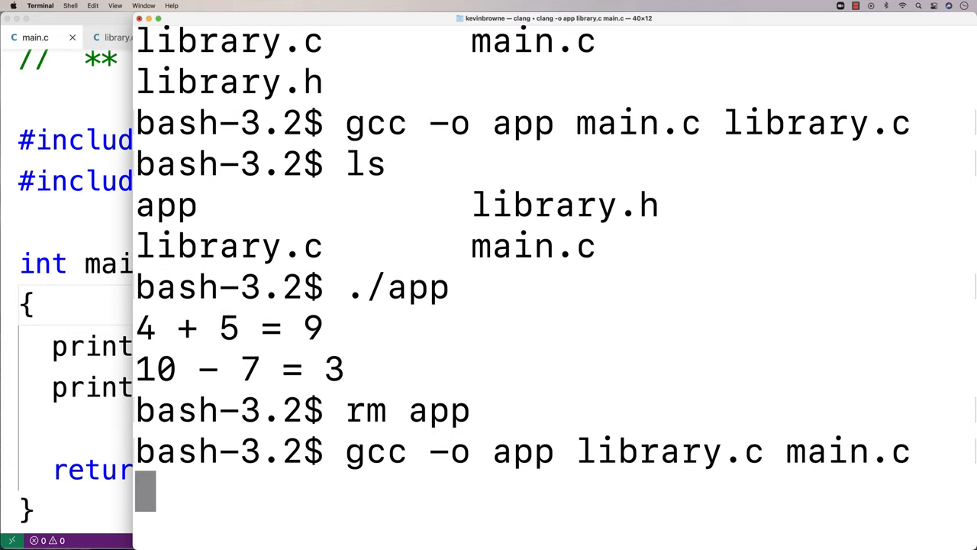
type("./app")
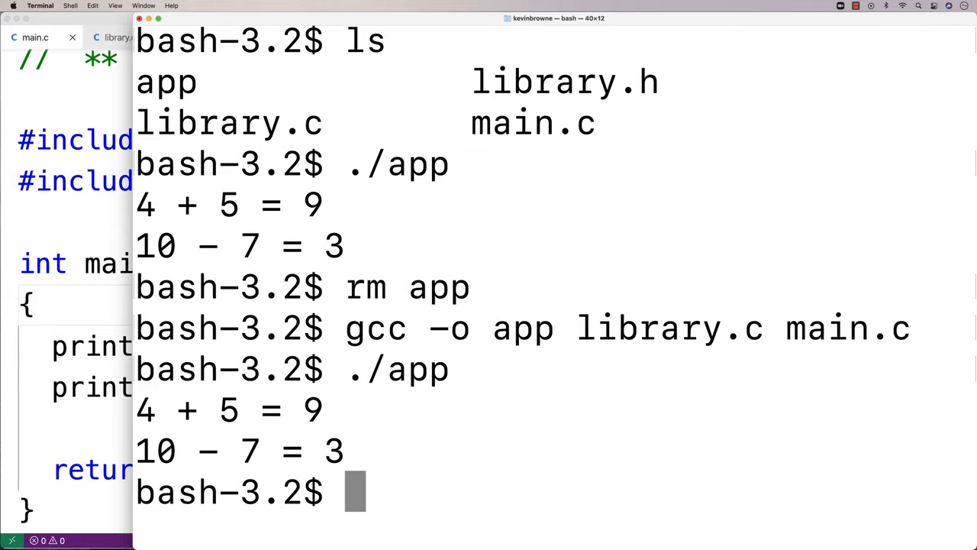
mouse_move(377, 499)
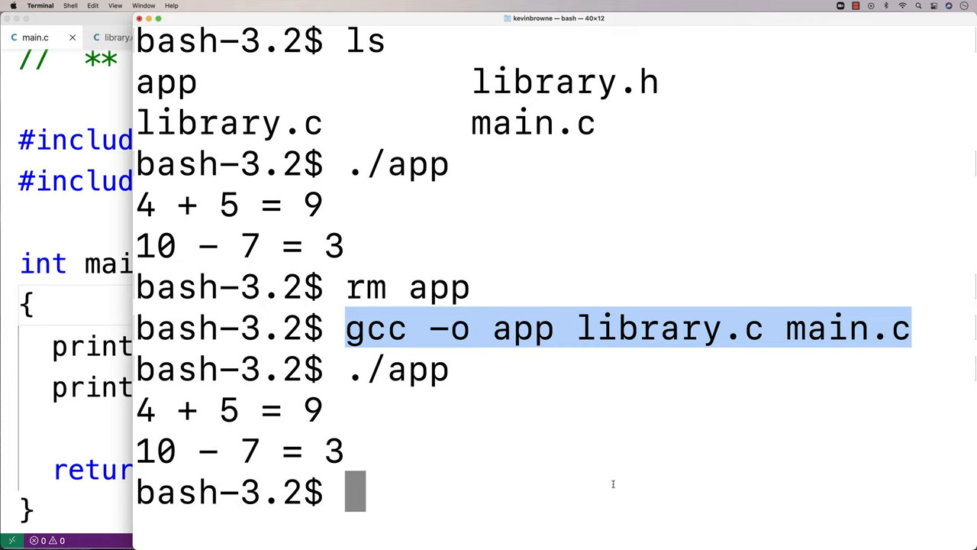
mouse_move(585, 498)
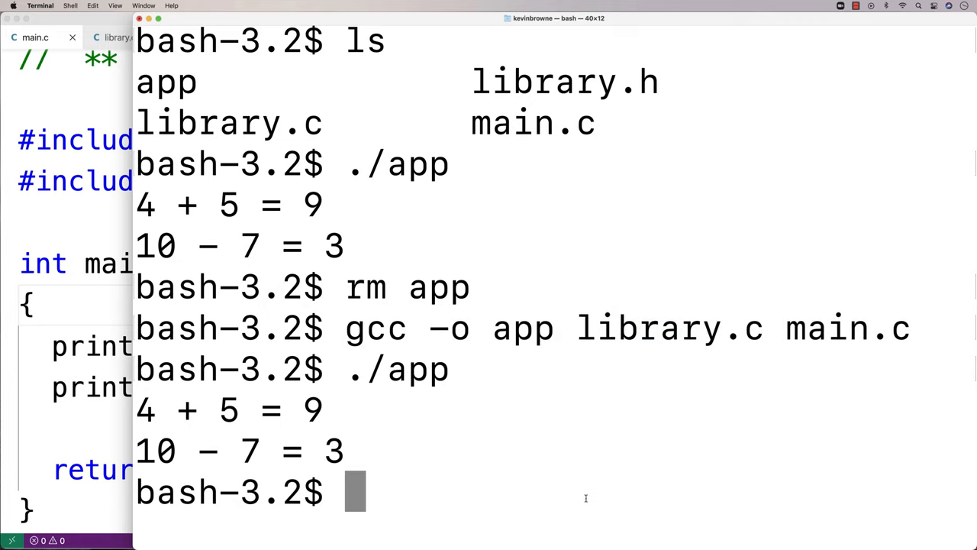
mouse_move(578, 496)
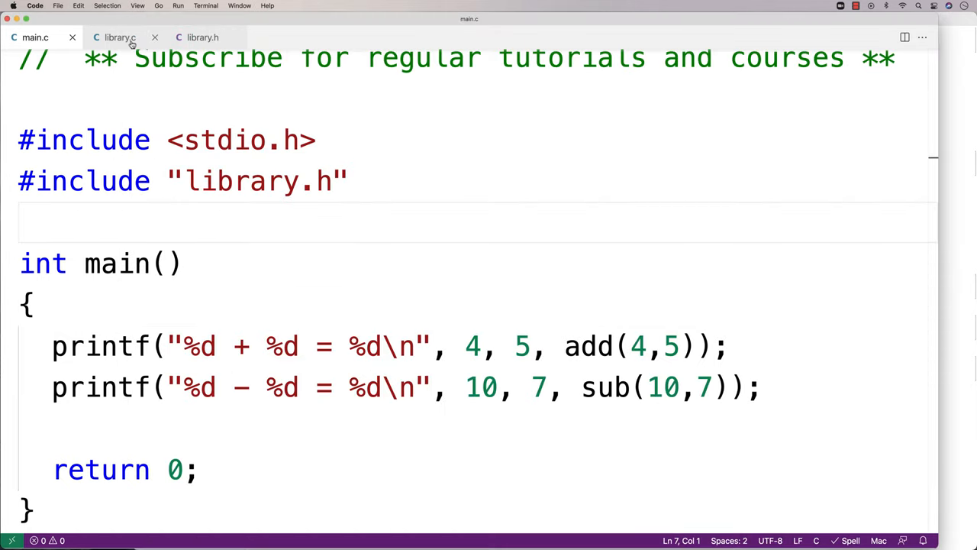
Add printf("add function\n"); above return x + y; in library.c's add function.
left_click(120, 37)
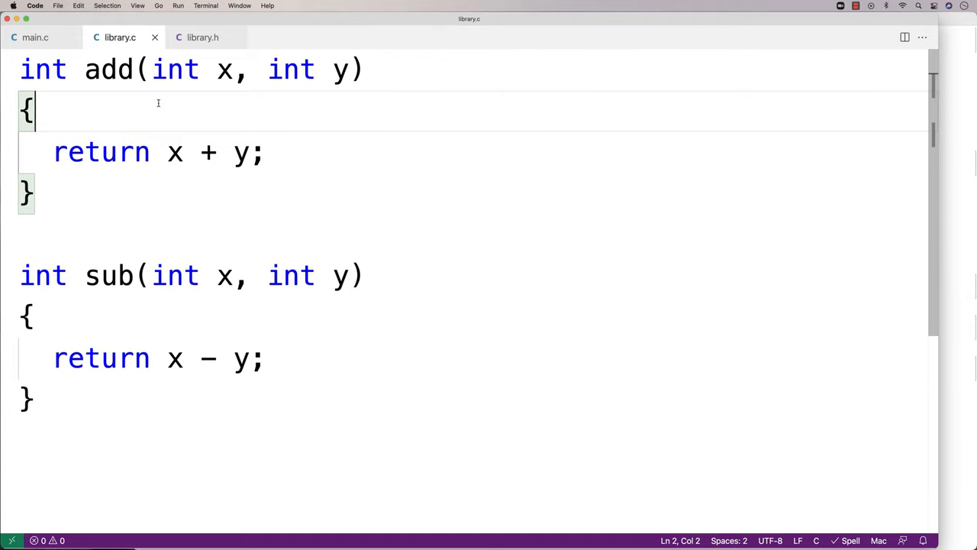
type("printf(\"\")")
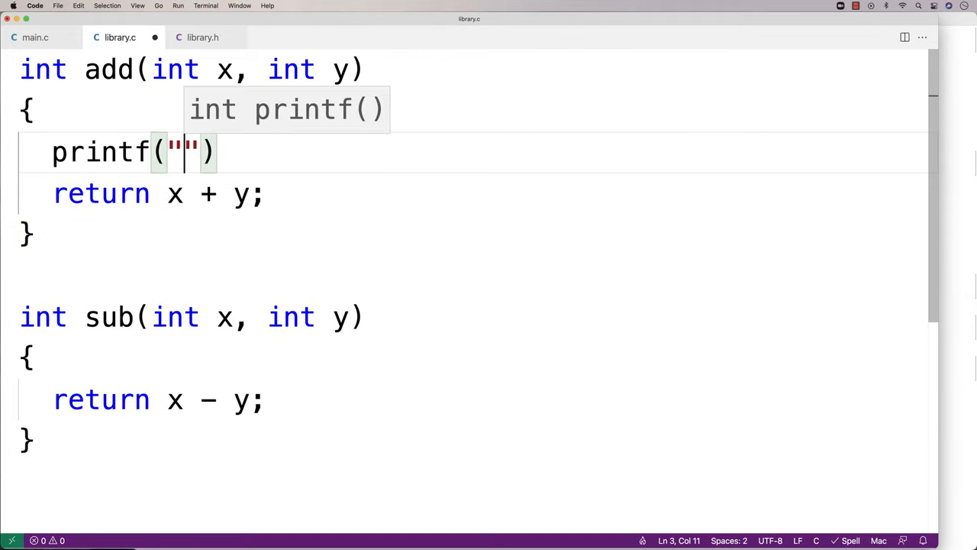
type("add function\\\"")
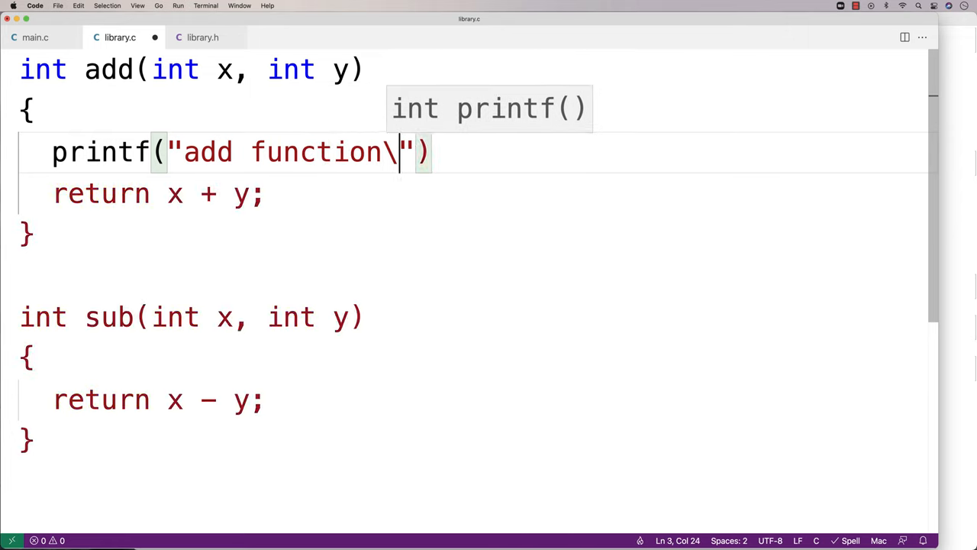
type("n\");")
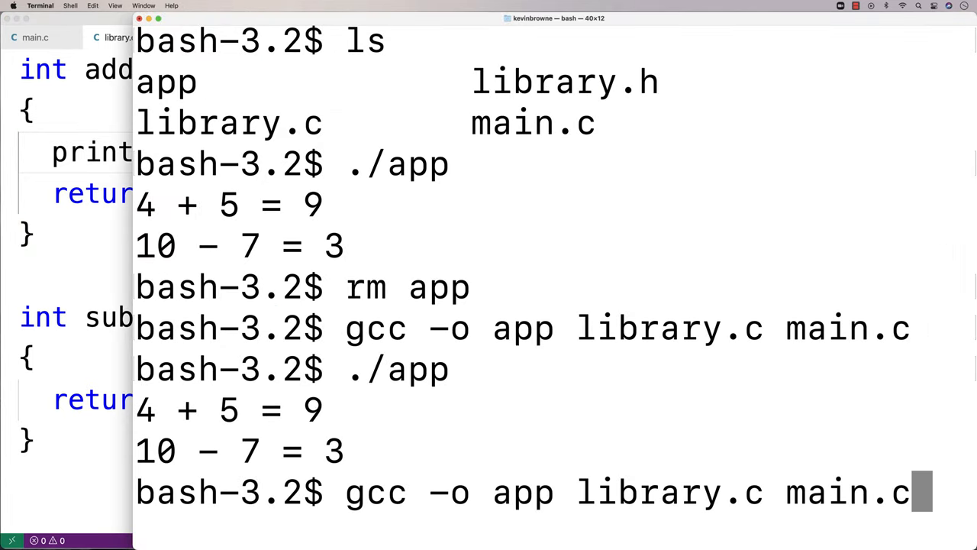
Rerun gcc -o app library.c main.c, producing the implicit printf declaration error.
key("Return")
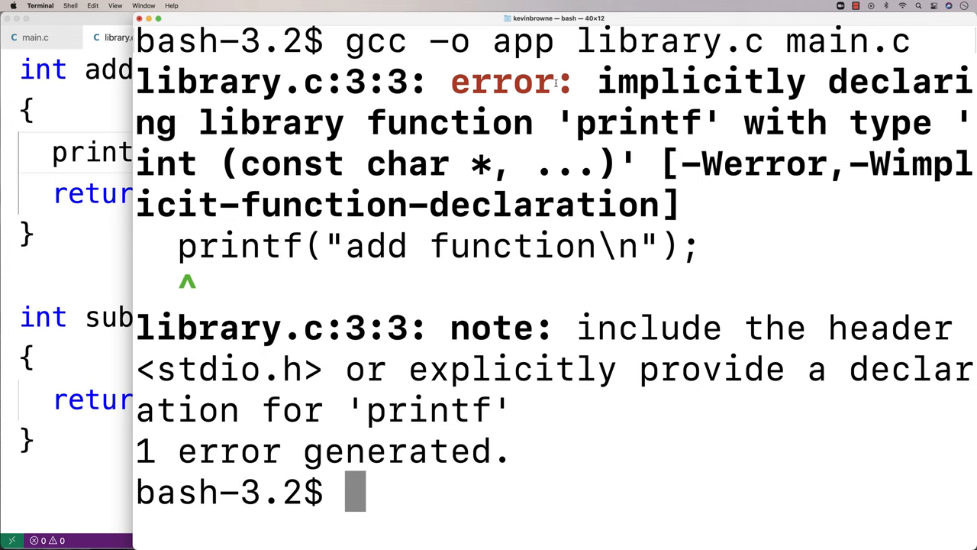
mouse_move(594, 82)
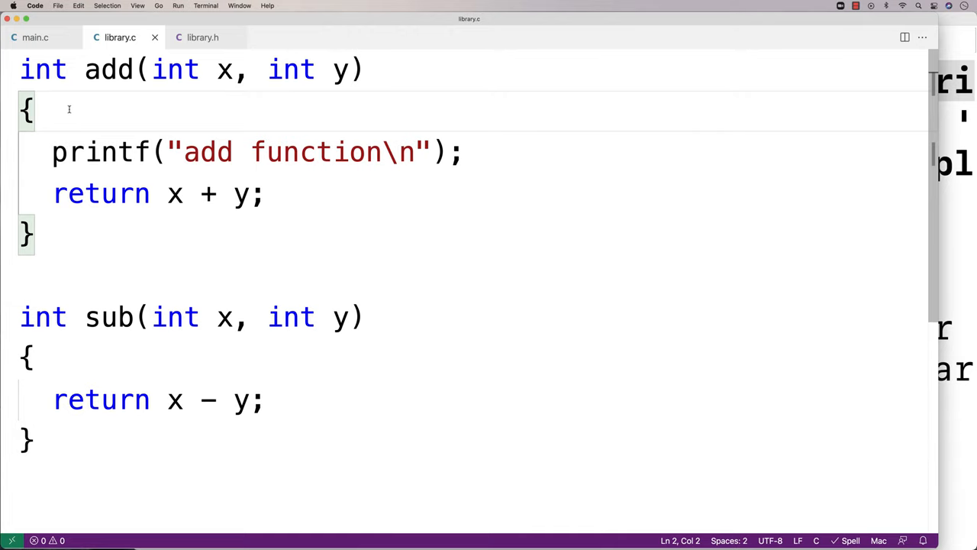
Add #include <stdio.h> as the first line of library.c.
key("Enter")
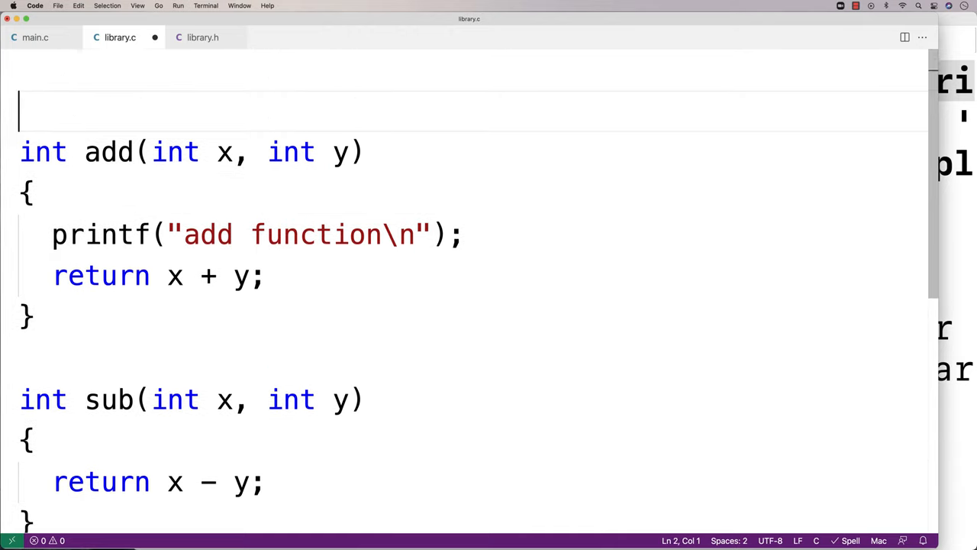
type("#include <st")
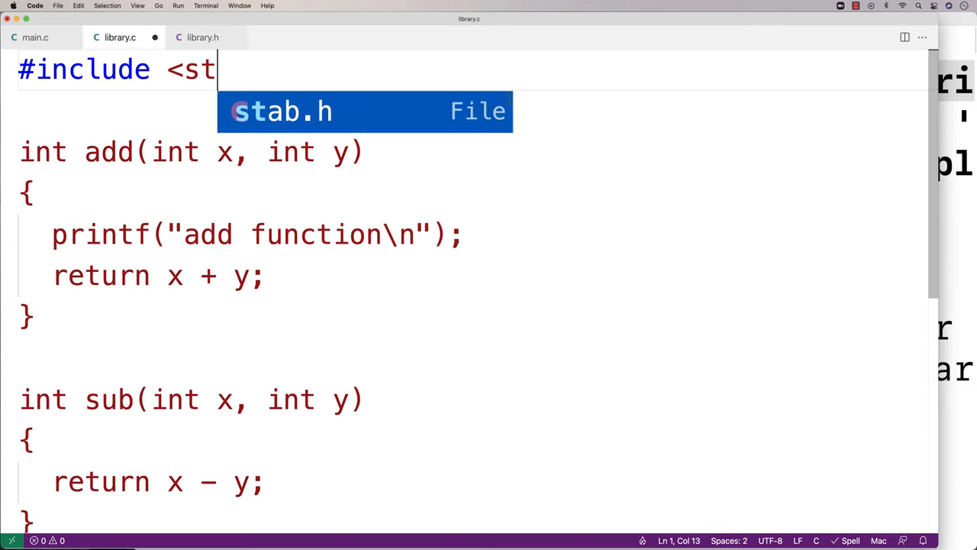
type("dio.h>")
type("cl")
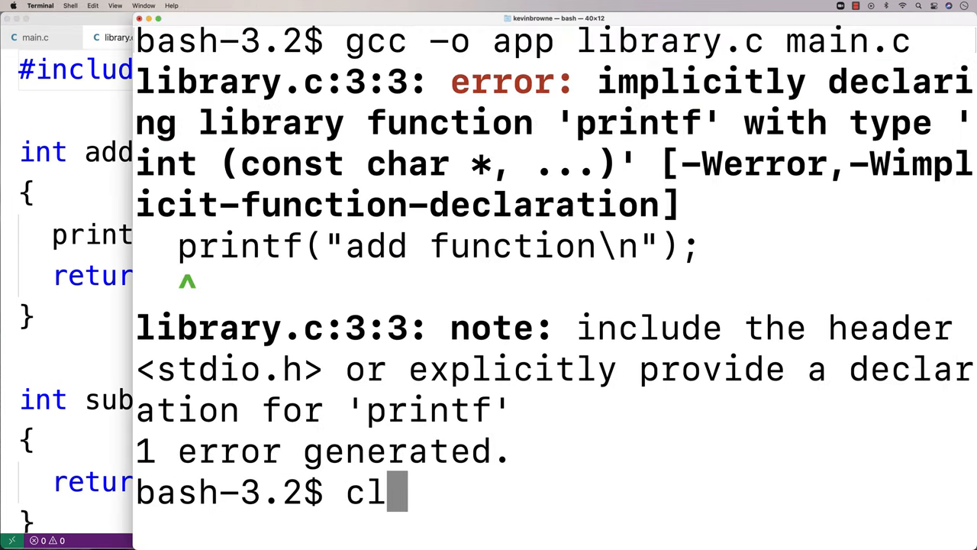
Clear the error, run ./app showing 'add function', 4 + 5 = 9 and 10 - 7 = 3.
key("Enter")
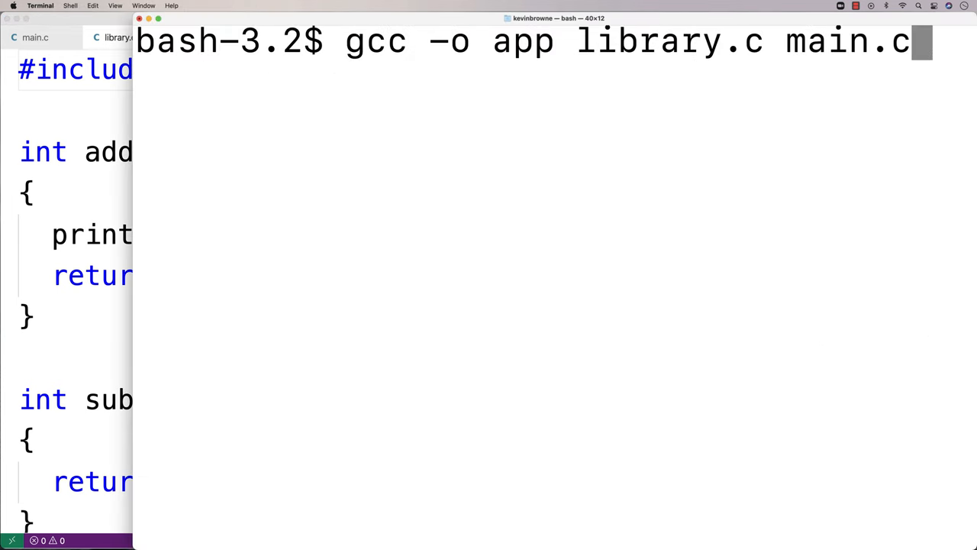
type("./")
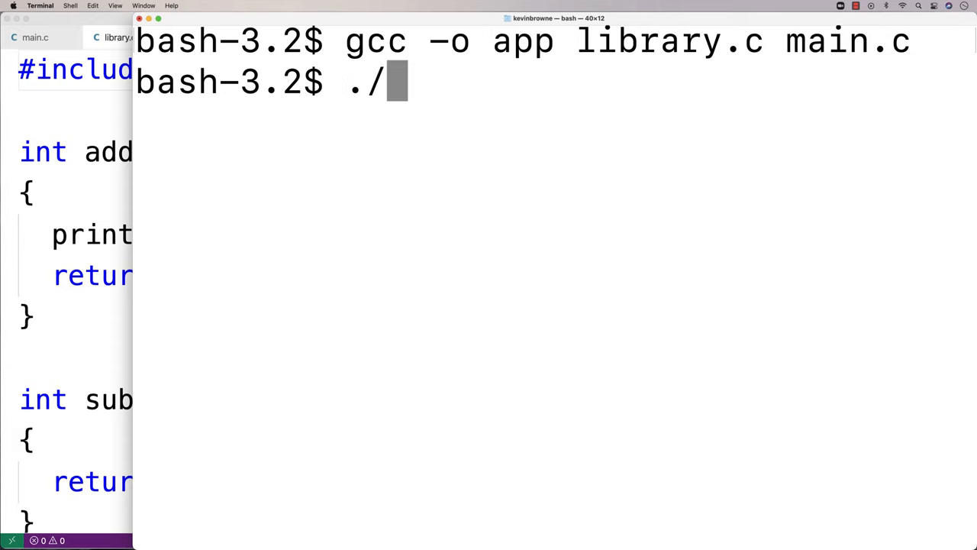
key("Return")
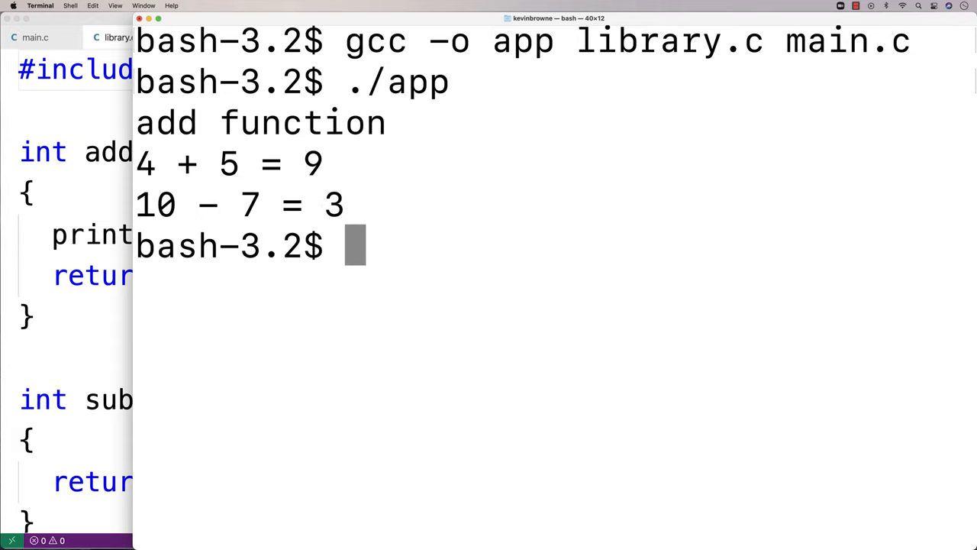
triple_click(259, 122)
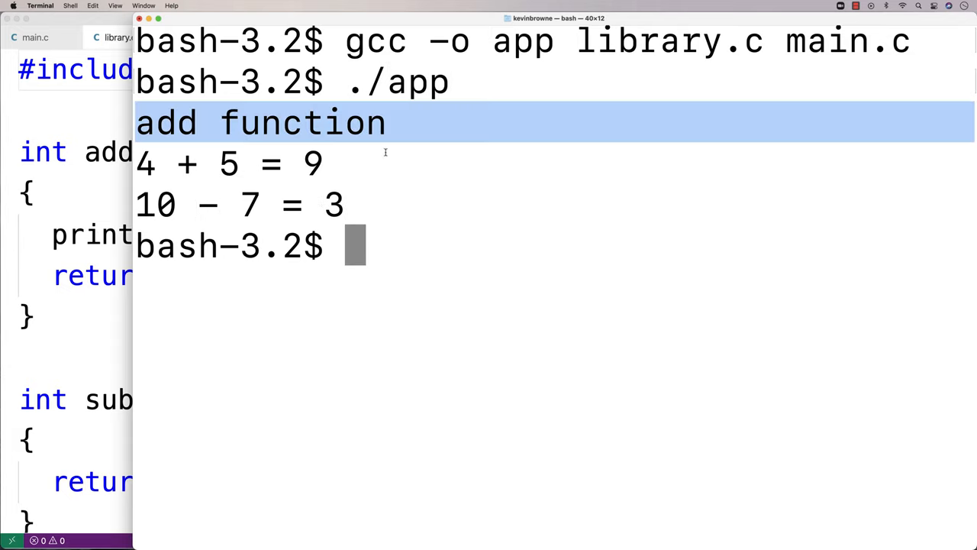